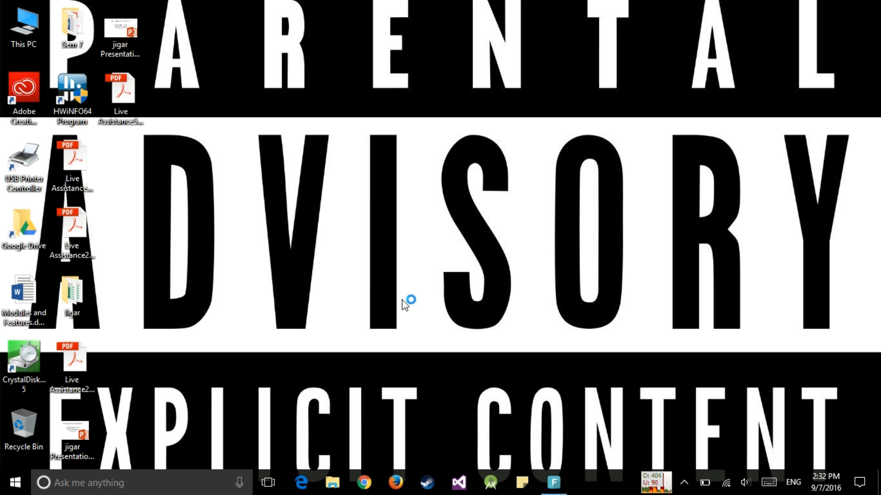
- Log in to the router at 192.168.0.1 with the admin credentials
{"action": "left_click", "coordinate": [363, 487]}
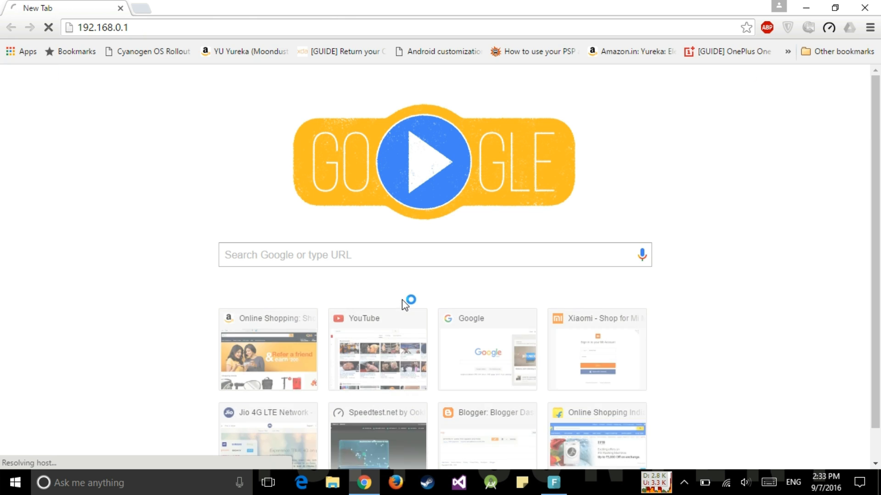
{"action": "mouse_move", "coordinate": [297, 172]}
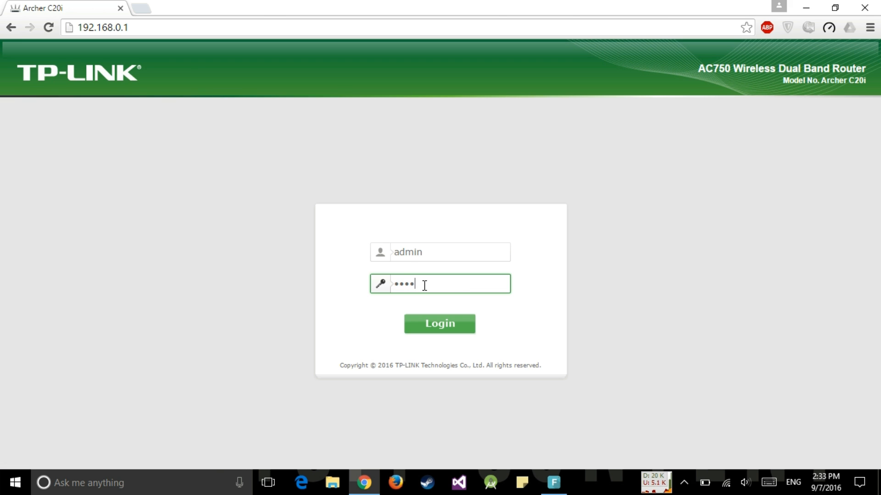
{"action": "type", "text": "•"}
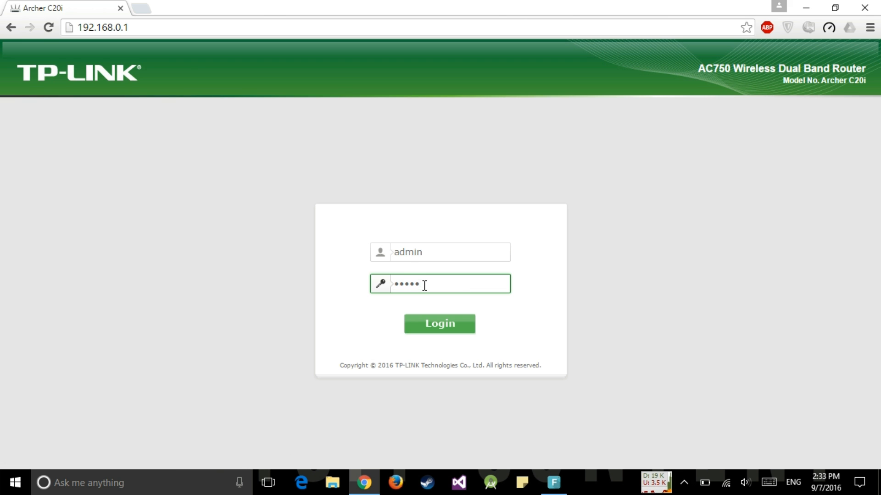
{"action": "left_click", "coordinate": [439, 324]}
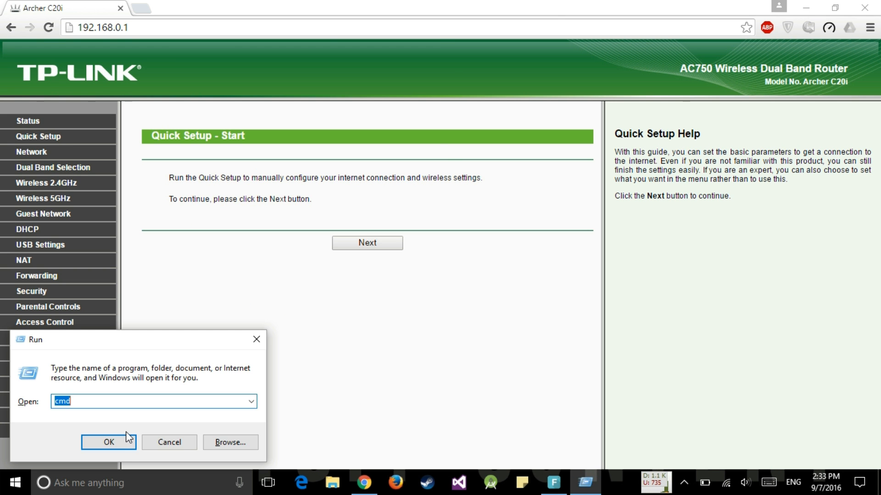
{"action": "left_click", "coordinate": [108, 442]}
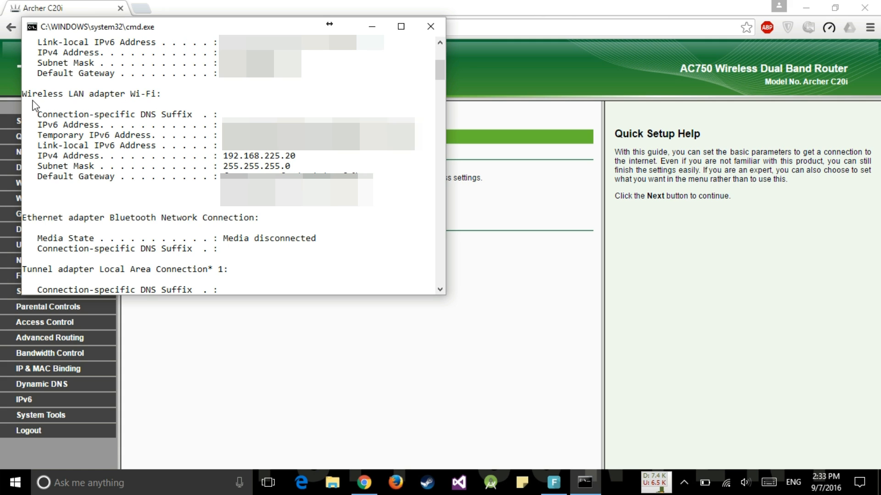
{"action": "mouse_move", "coordinate": [141, 108]}
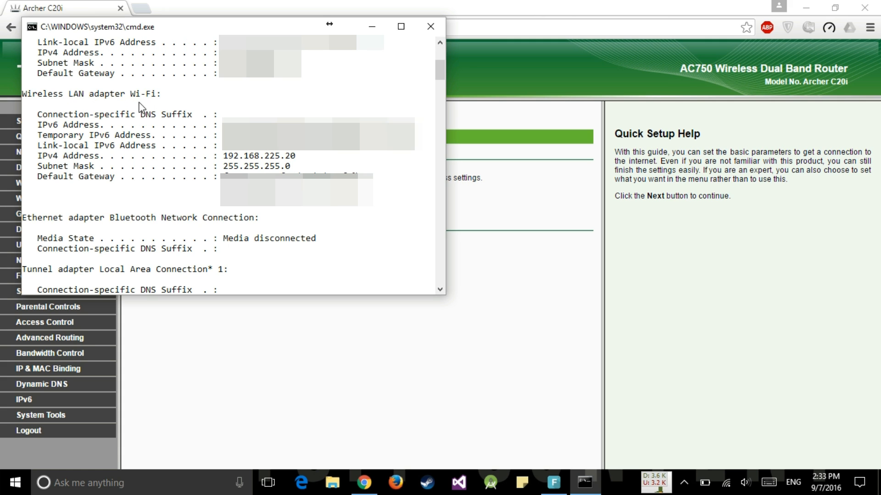
{"action": "mouse_move", "coordinate": [236, 164]}
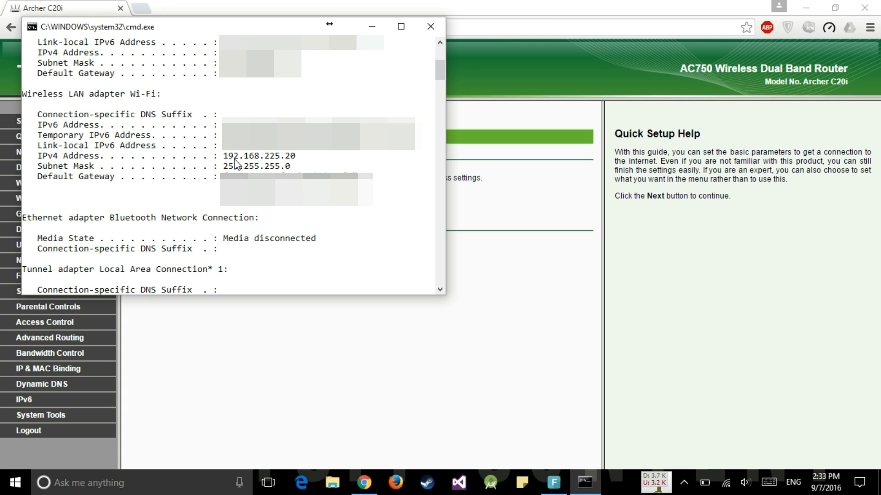
{"action": "mouse_move", "coordinate": [278, 166]}
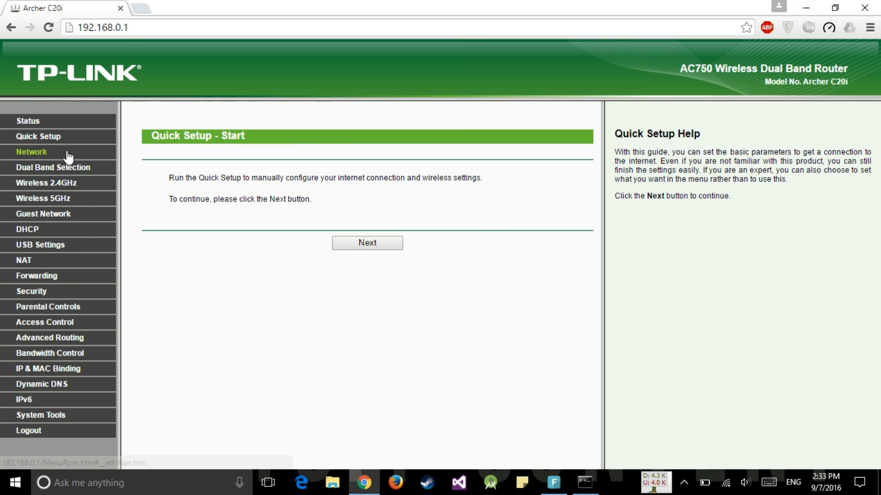
- Edit the LAN IP address to 192.168.225.2 in the LAN settings
{"action": "left_click", "coordinate": [31, 151]}
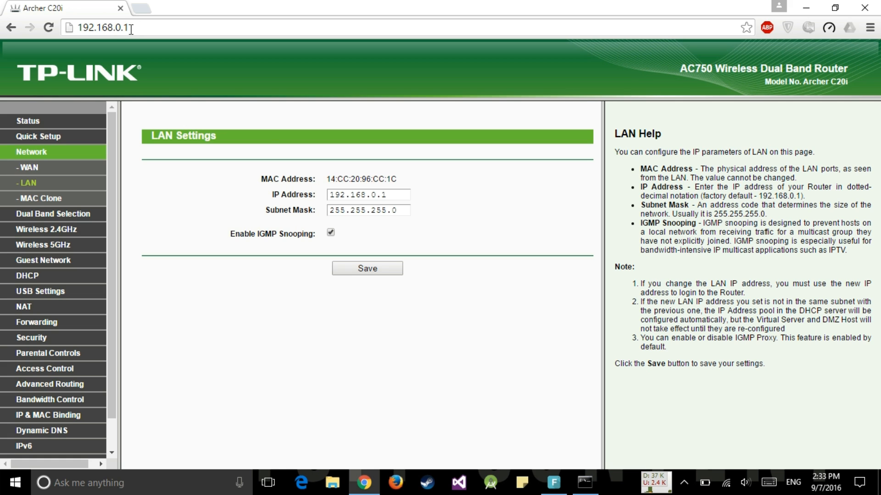
{"action": "left_click", "coordinate": [369, 195]}
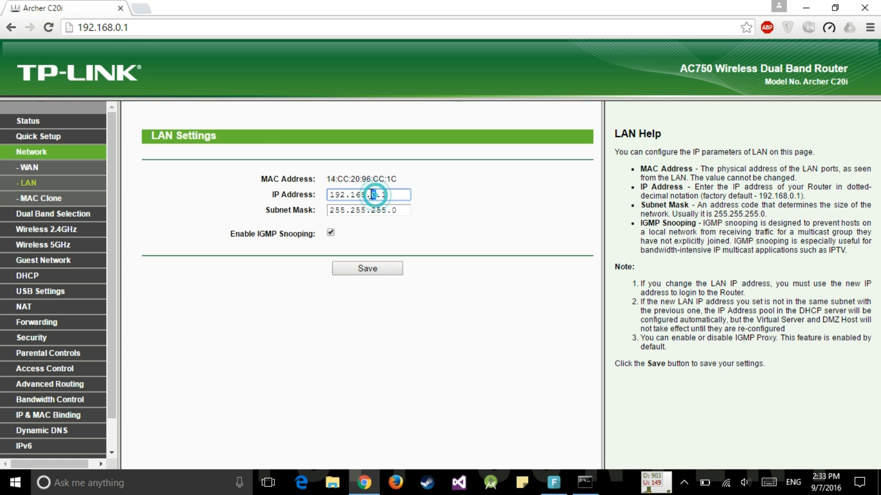
{"action": "type", "text": "2"}
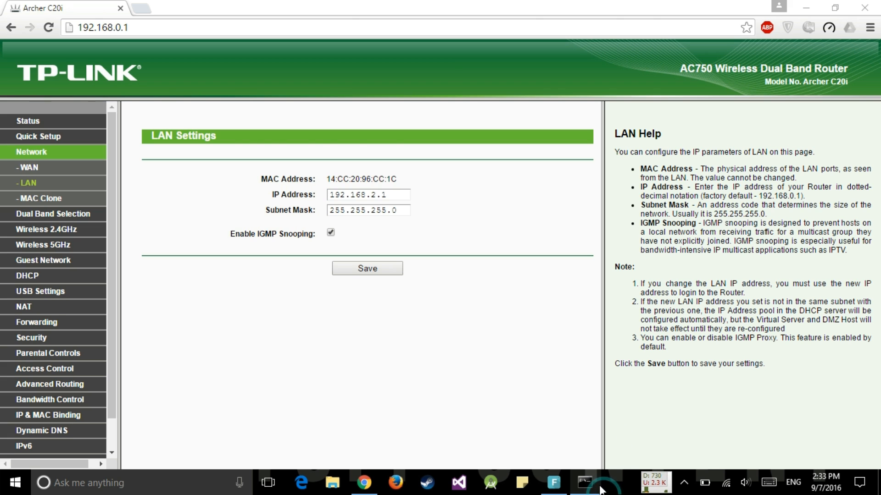
{"action": "type", "text": "25"}
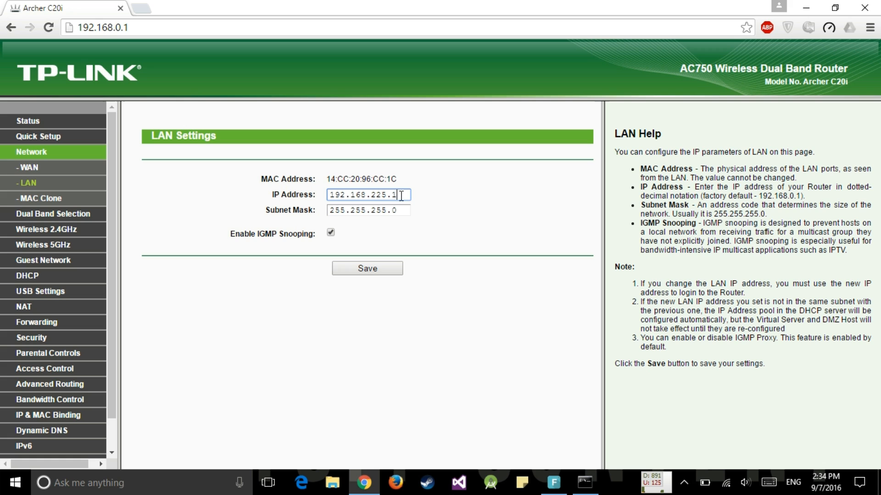
{"action": "key", "text": "Backspace"}
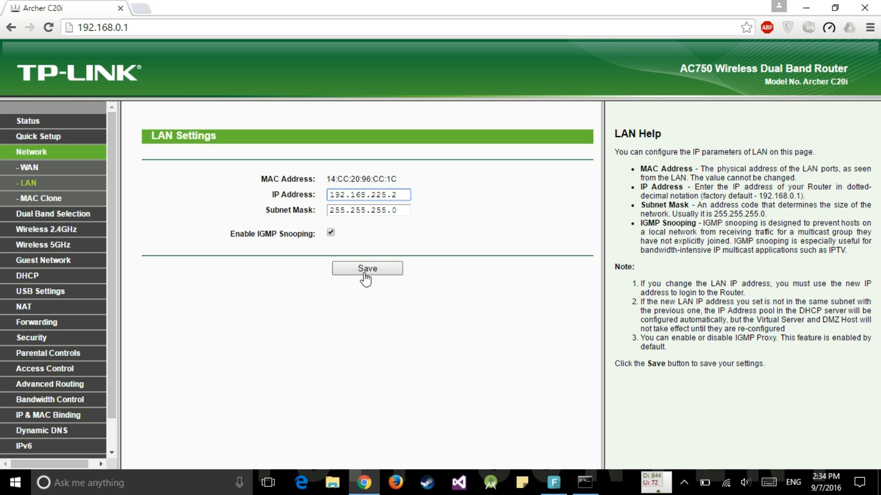
- Save the new LAN IP and confirm the router reboot
{"action": "left_click", "coordinate": [367, 268]}
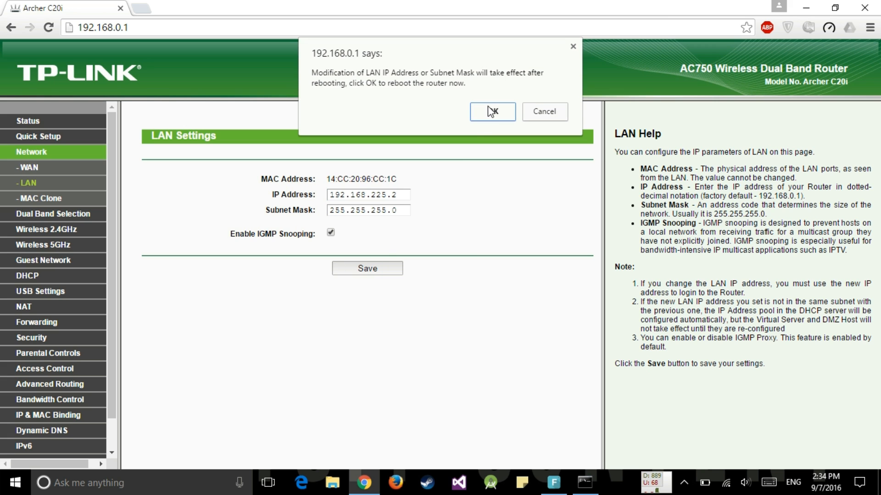
{"action": "left_click", "coordinate": [492, 112]}
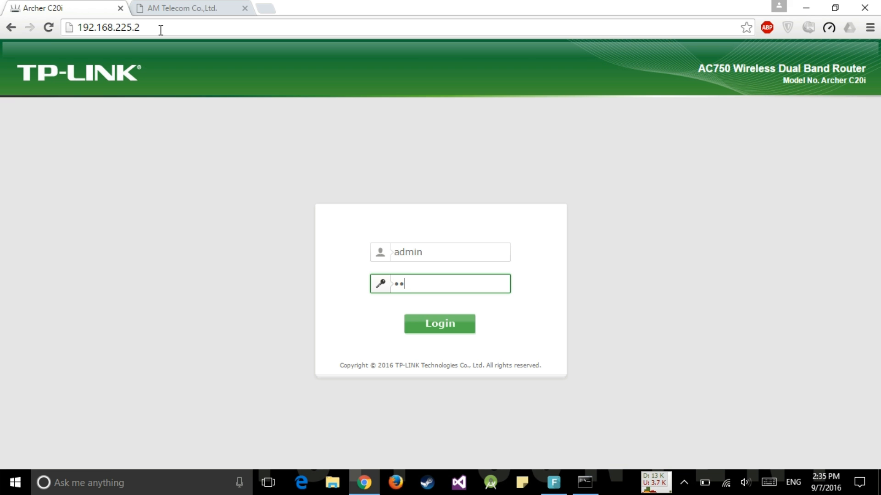
- Log in again at the router's new address 192.168.225.2
{"action": "left_click", "coordinate": [439, 324]}
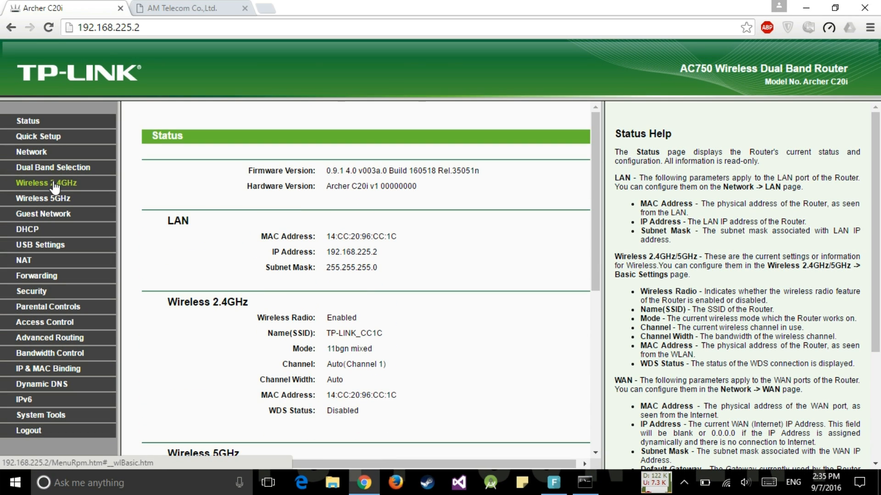
- Enable WDS in the 2.4GHz basic settings and scan for nearby access points
{"action": "left_click", "coordinate": [45, 183]}
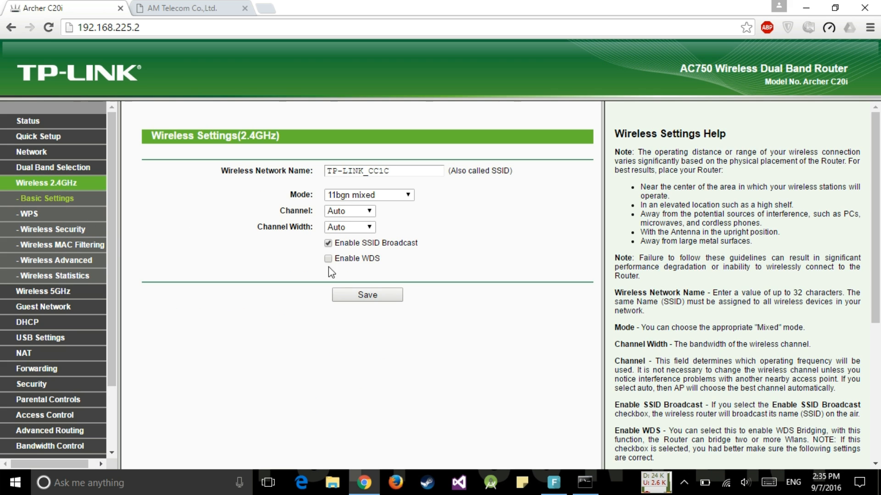
{"action": "left_click", "coordinate": [328, 258]}
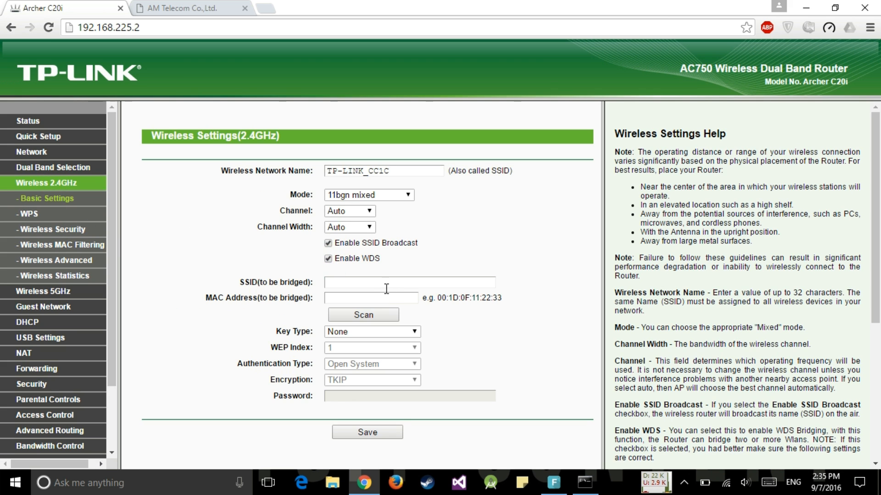
{"action": "left_click", "coordinate": [409, 282]}
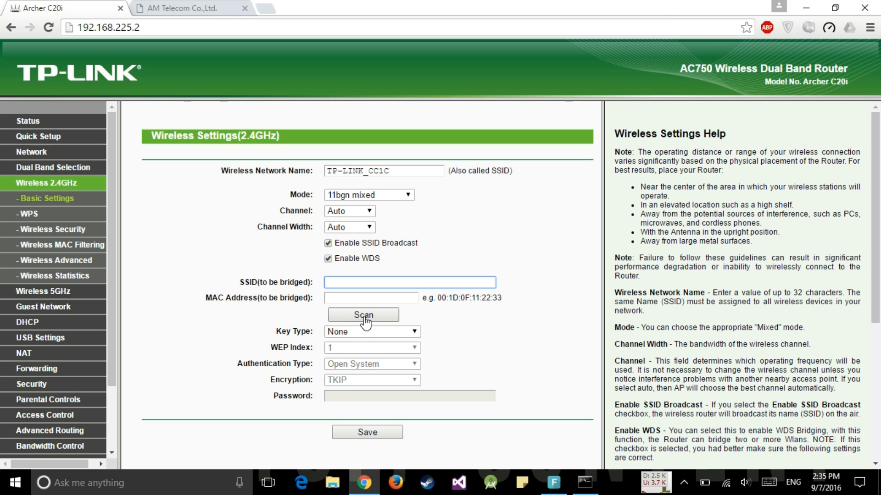
{"action": "left_click", "coordinate": [409, 282]}
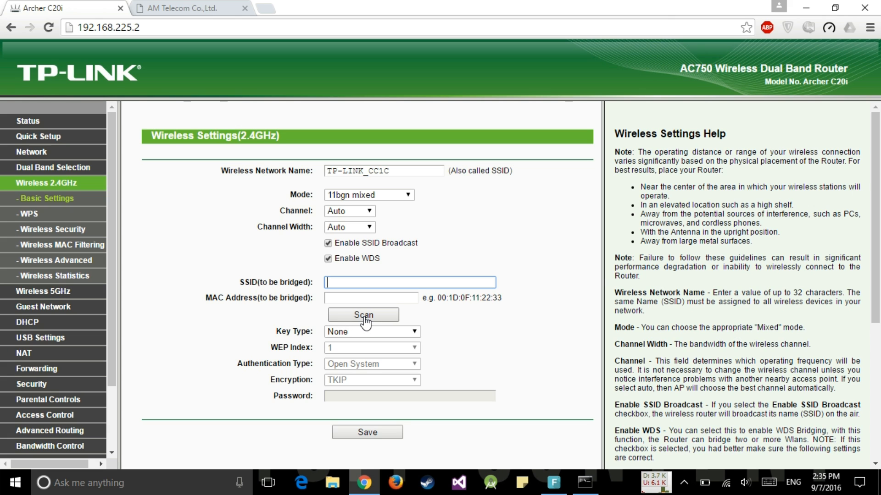
{"action": "left_click", "coordinate": [364, 315]}
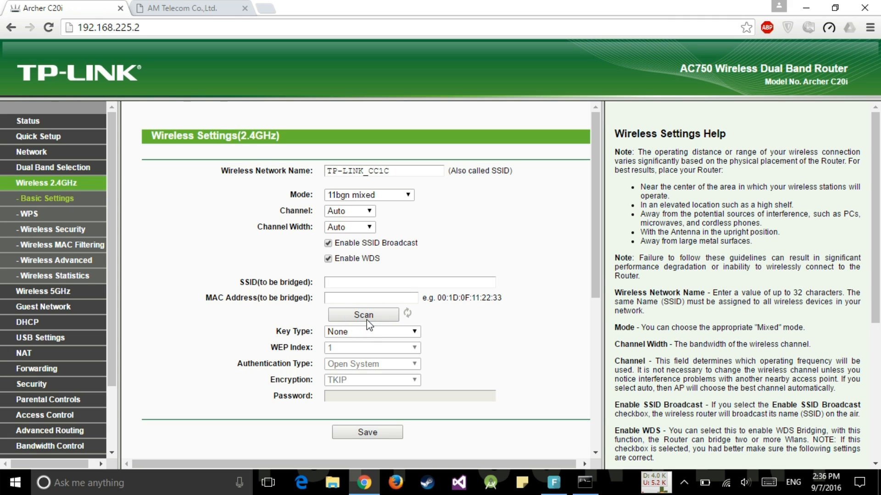
{"action": "left_click", "coordinate": [362, 314]}
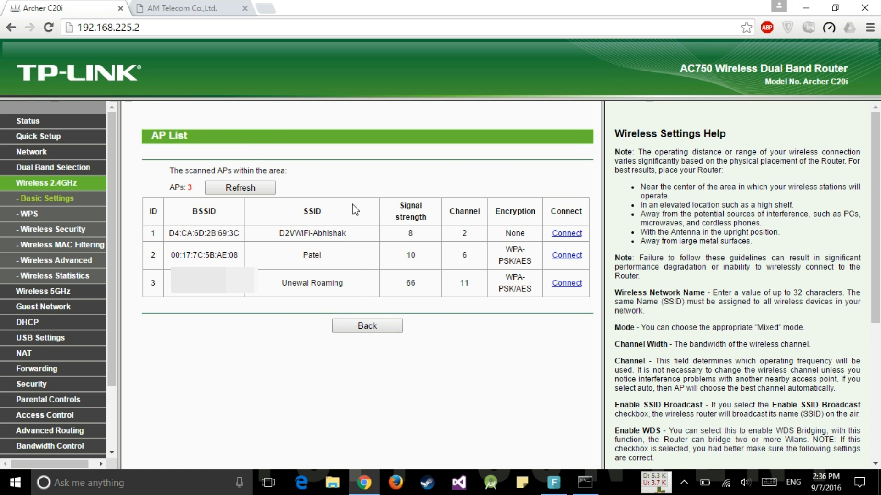
{"action": "mouse_move", "coordinate": [291, 301]}
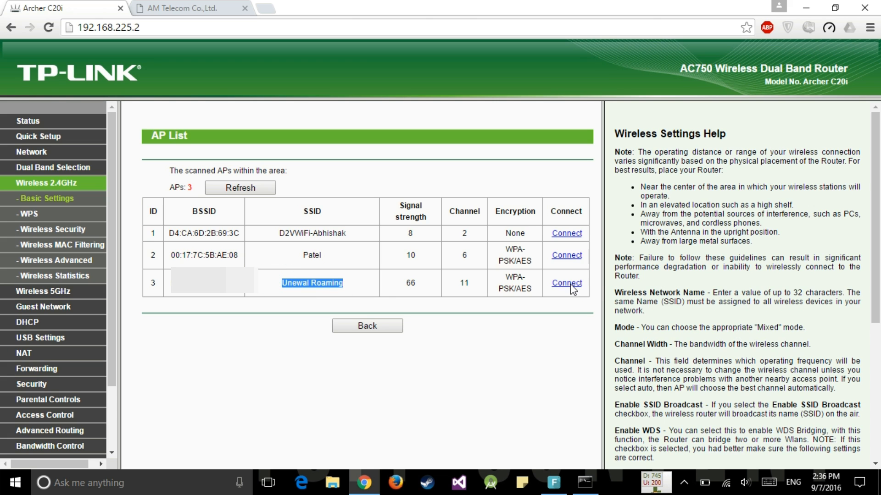
- Connect to Unewal Roaming from the AP list and acknowledge the channel warning
{"action": "left_click", "coordinate": [566, 284]}
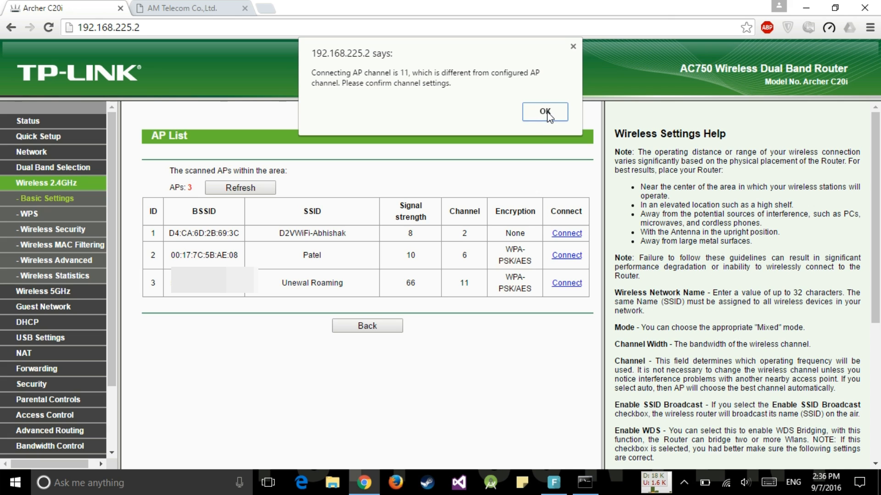
{"action": "left_click", "coordinate": [543, 112]}
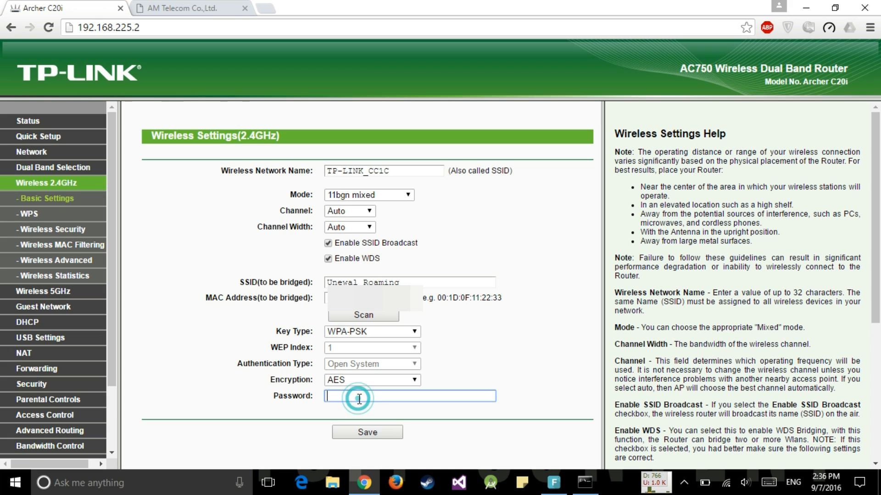
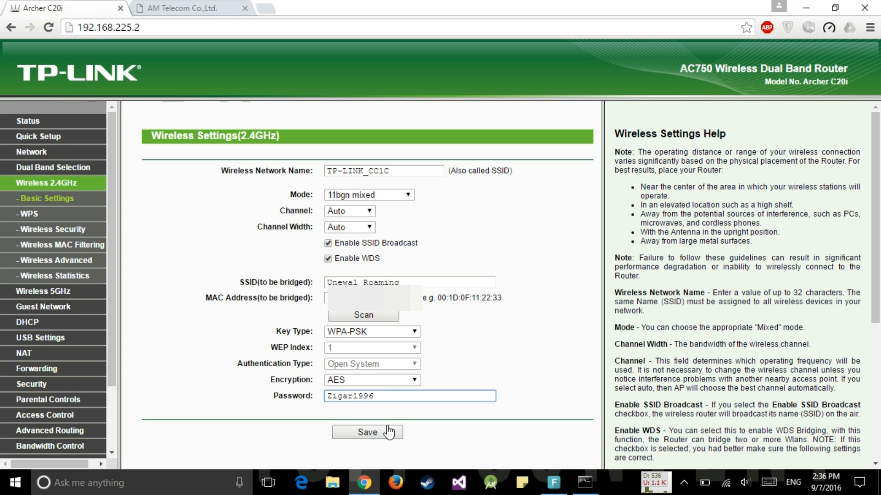
{"action": "left_click", "coordinate": [367, 432]}
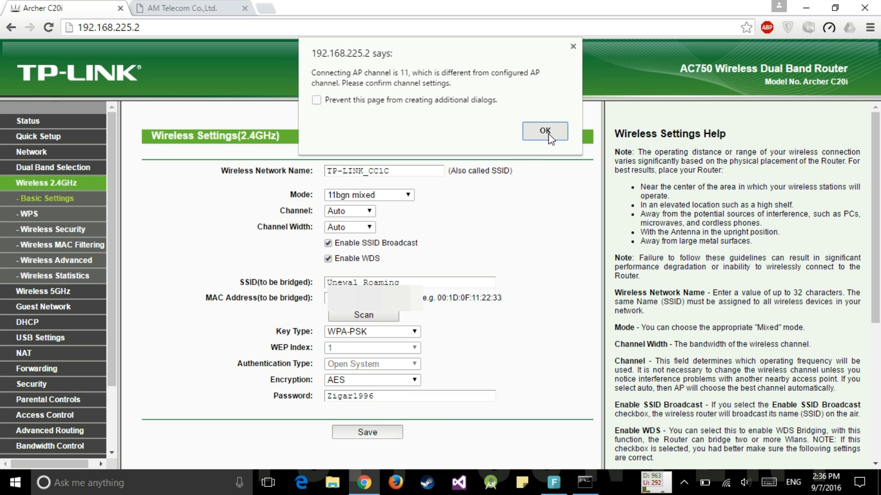
{"action": "left_click", "coordinate": [544, 131]}
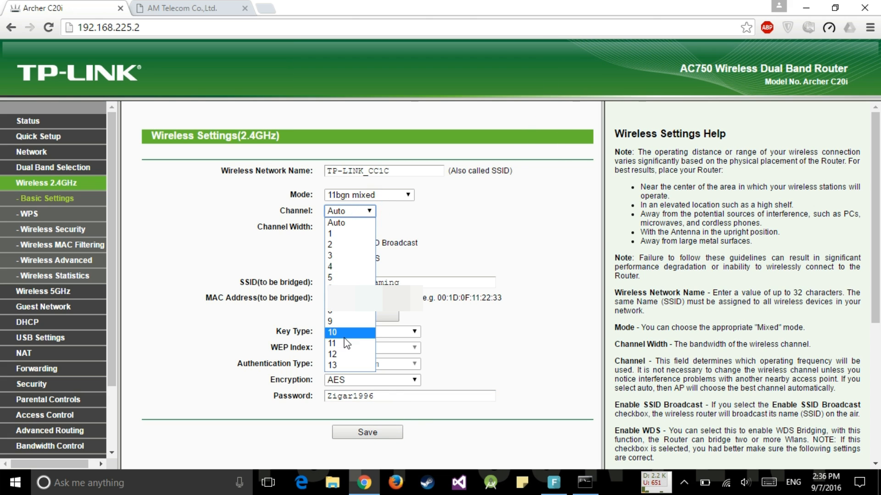
{"action": "left_click", "coordinate": [332, 343]}
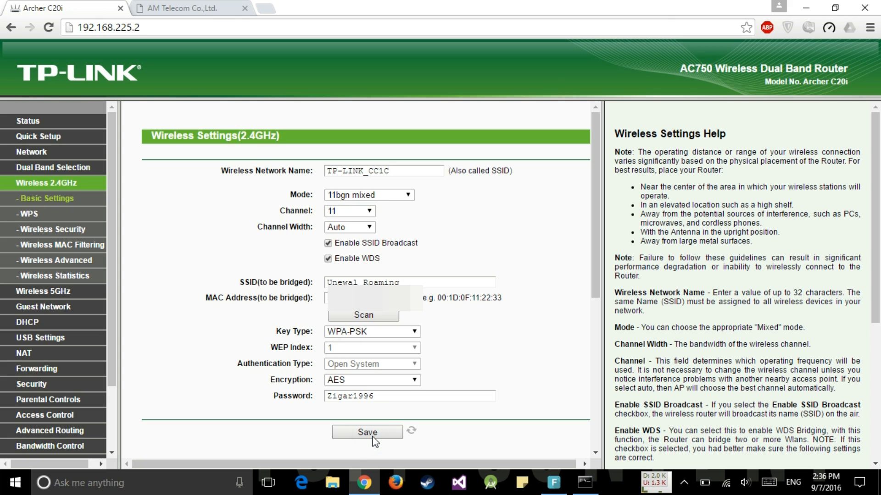
{"action": "mouse_move", "coordinate": [417, 445]}
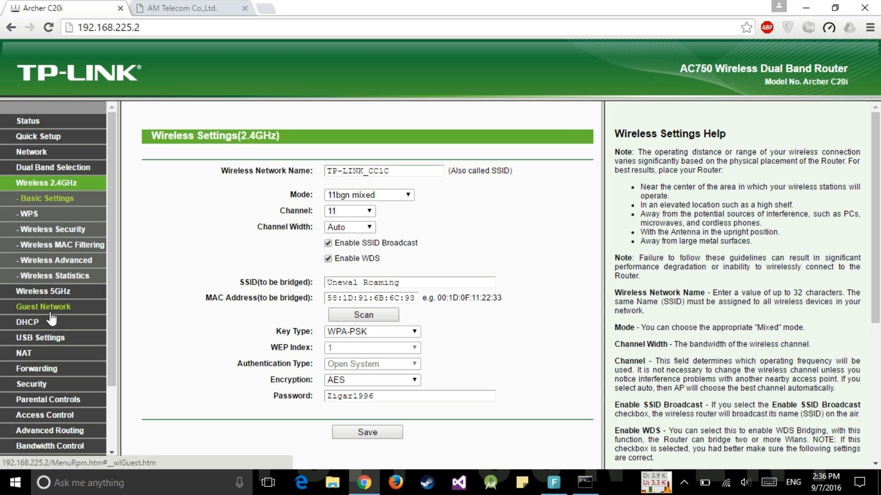
- Set the DHCP Server to Disable in the DHCP settings
{"action": "left_click", "coordinate": [27, 321]}
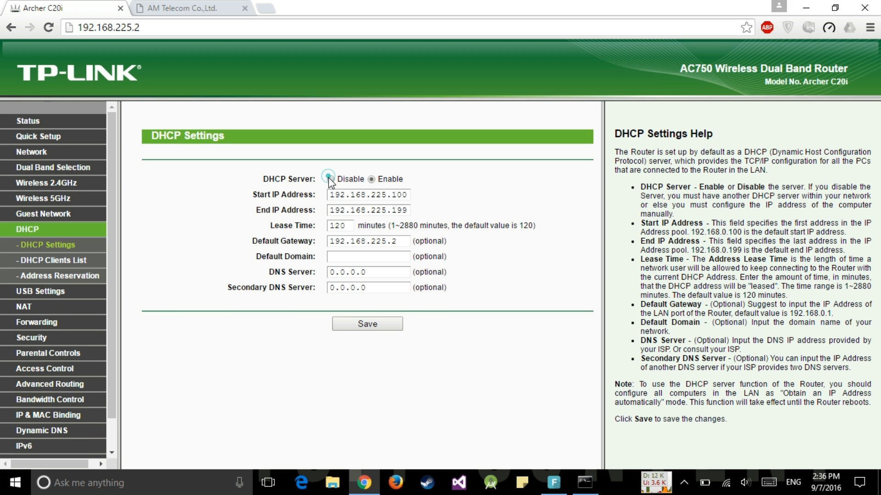
{"action": "left_click", "coordinate": [330, 179]}
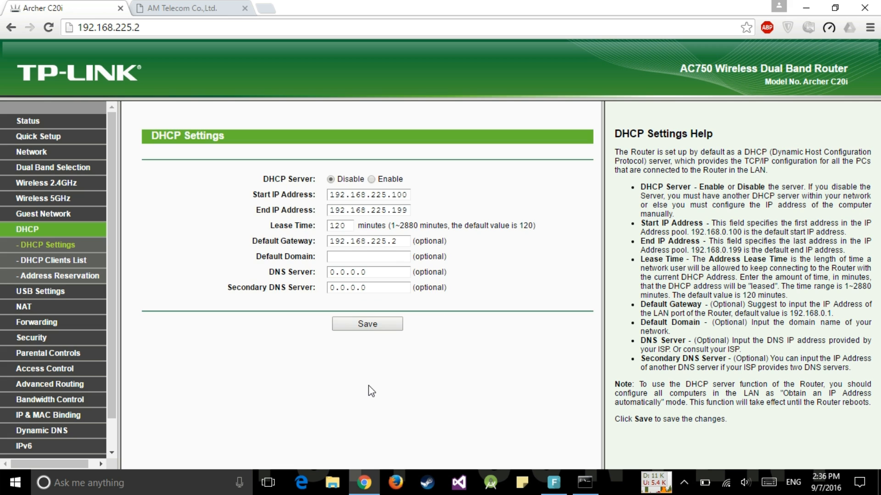
{"action": "mouse_move", "coordinate": [112, 436]}
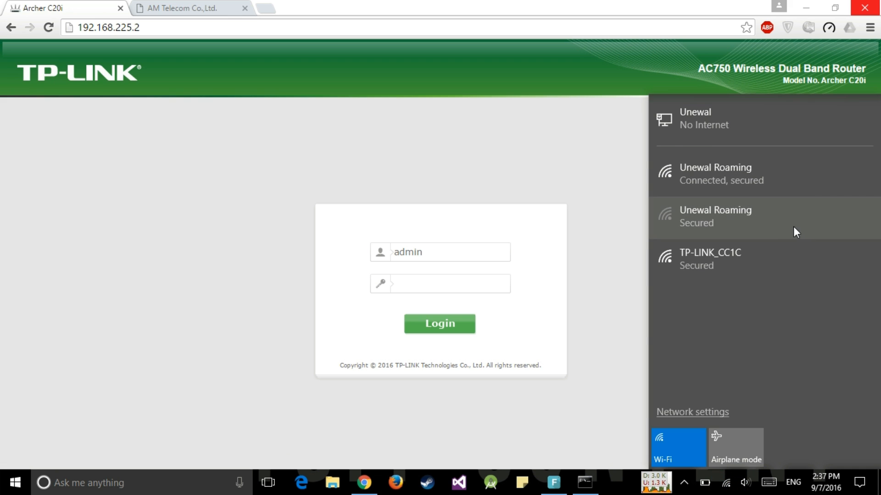
- Join the TP-LINK_CC1C network with its security key
{"action": "left_click", "coordinate": [710, 258]}
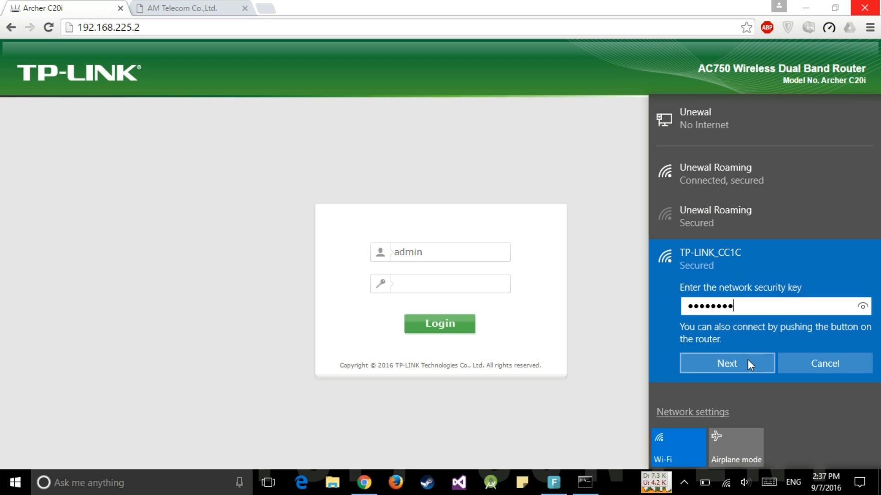
{"action": "left_click", "coordinate": [727, 364]}
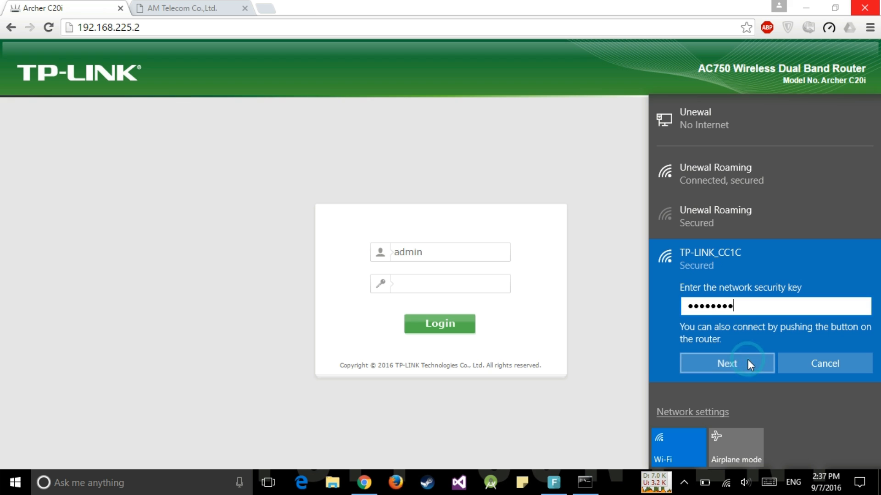
{"action": "left_click", "coordinate": [726, 363]}
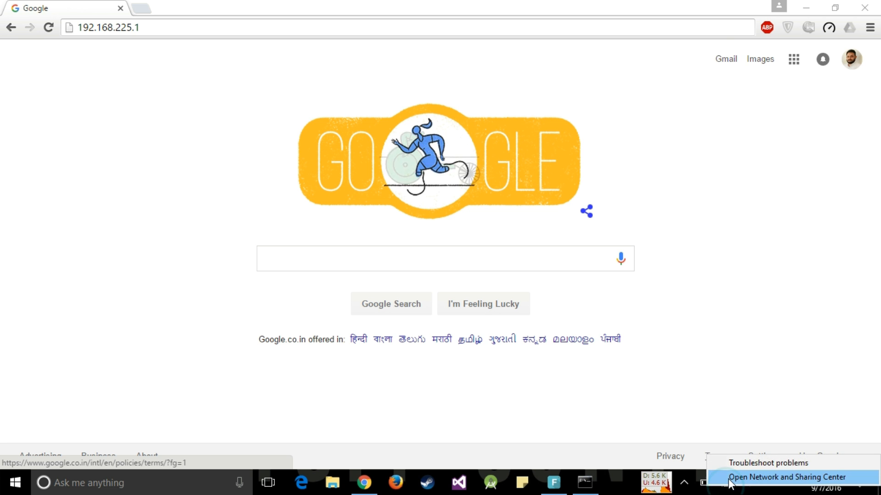
- Review active networks in Network and Sharing Center, then return to the browser
{"action": "left_click", "coordinate": [786, 477]}
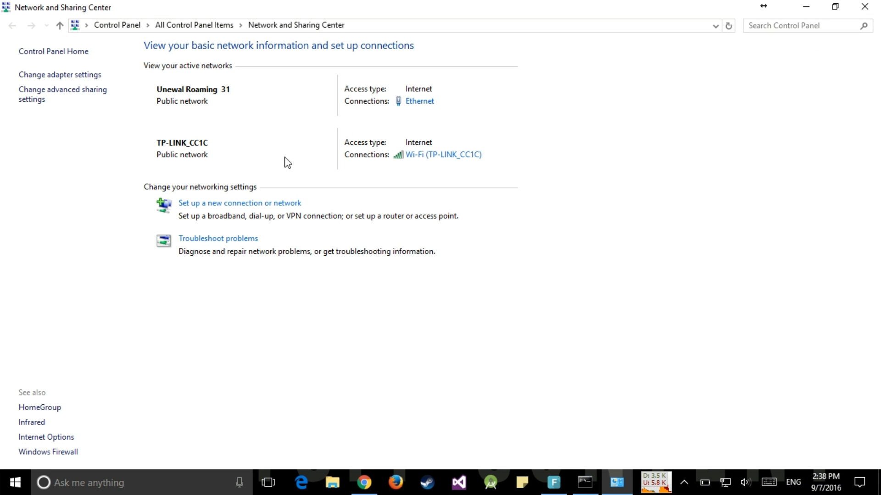
{"action": "mouse_move", "coordinate": [251, 90]}
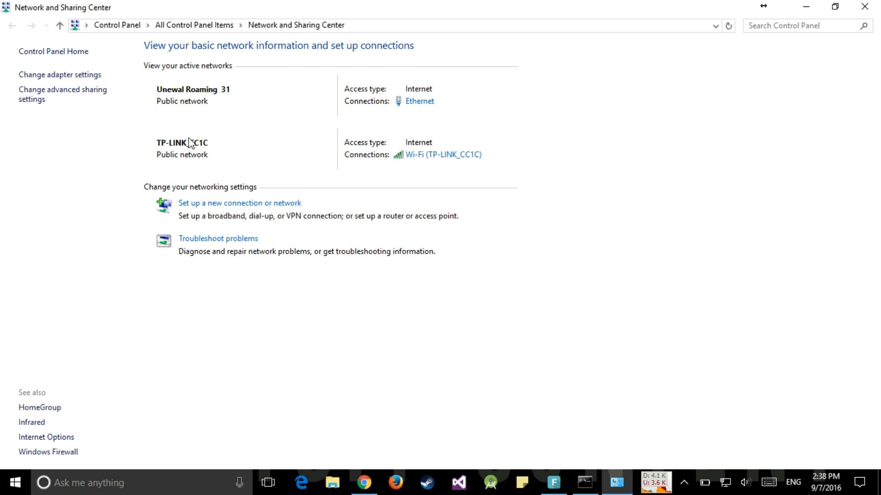
{"action": "mouse_move", "coordinate": [305, 156]}
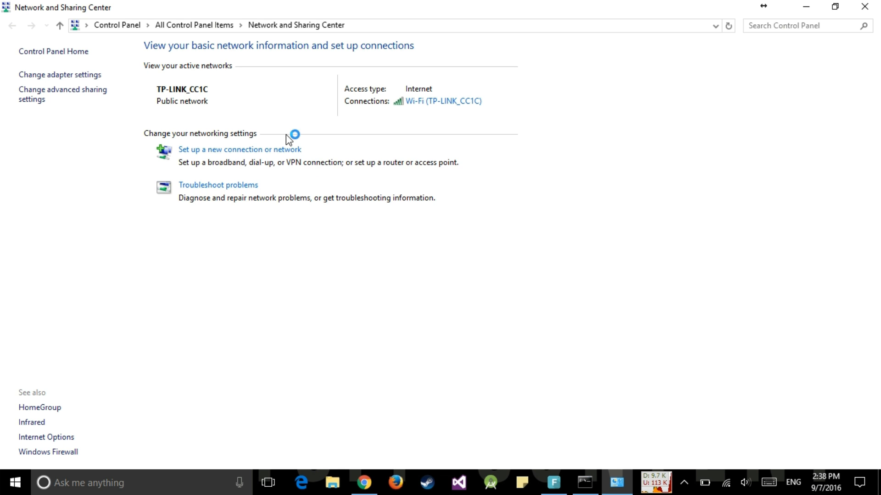
{"action": "mouse_move", "coordinate": [430, 91]}
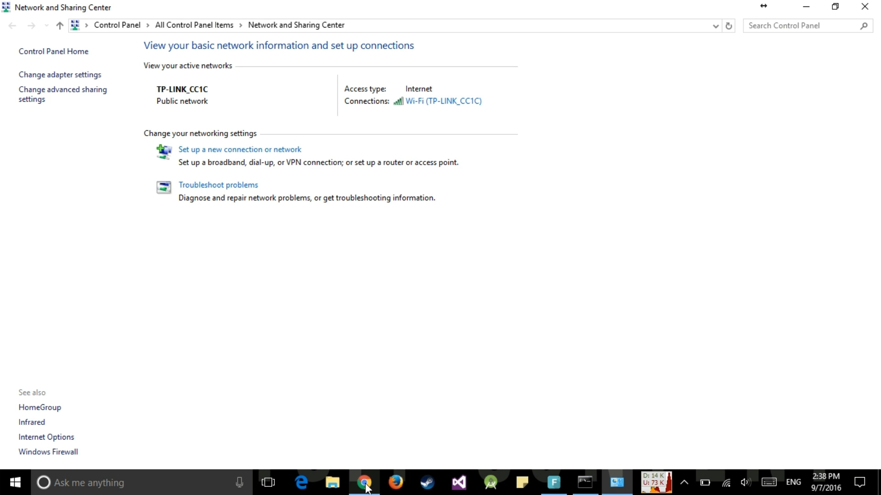
{"action": "left_click", "coordinate": [364, 483]}
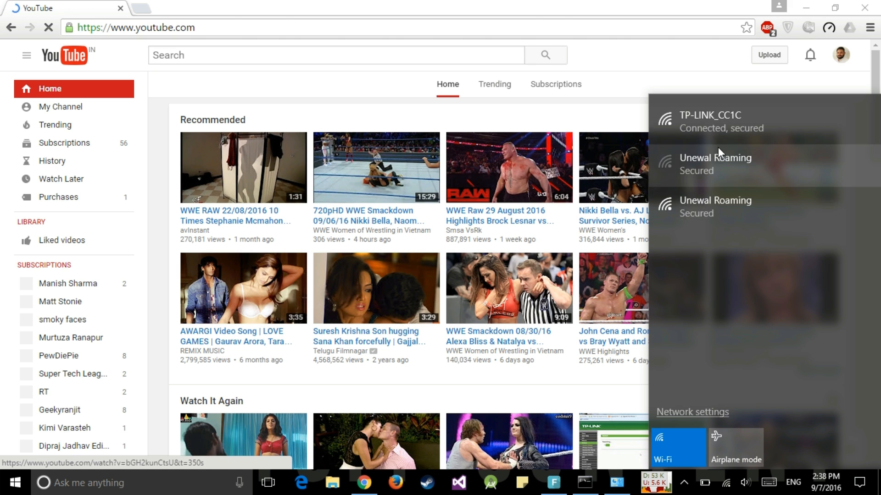
{"action": "mouse_move", "coordinate": [724, 130]}
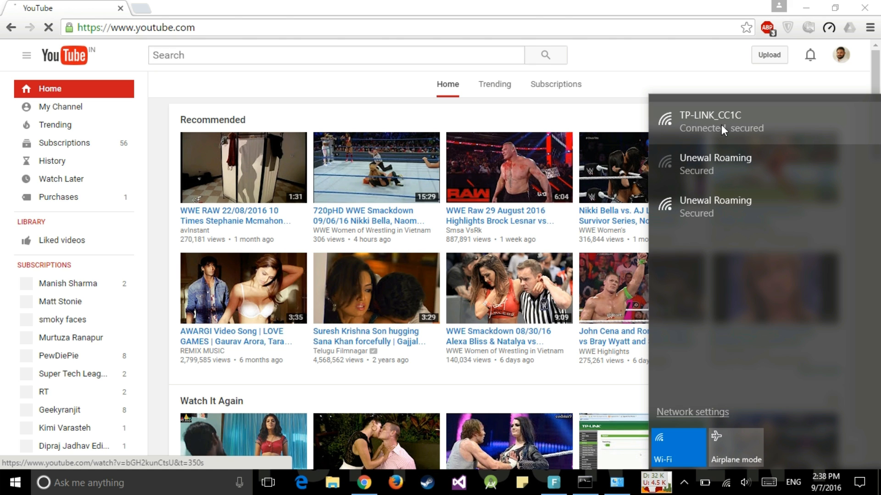
{"action": "type", "text": "jio.com"}
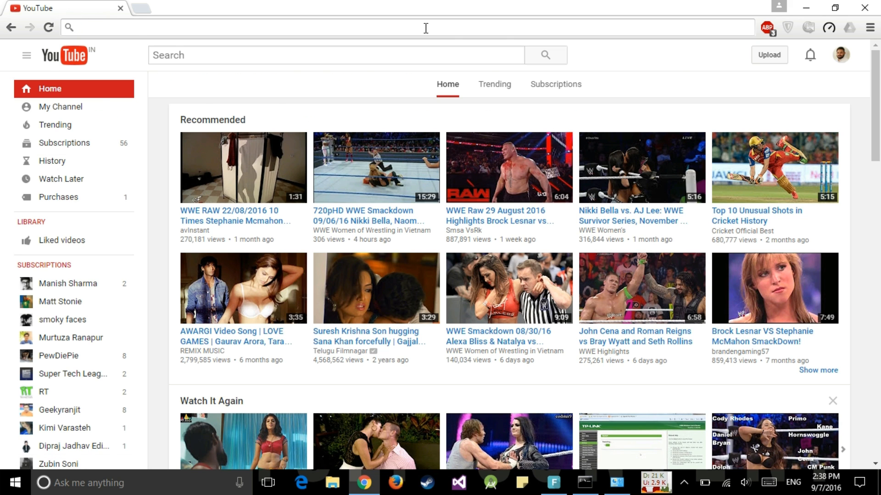
{"action": "type", "text": "www.speedtest.net"}
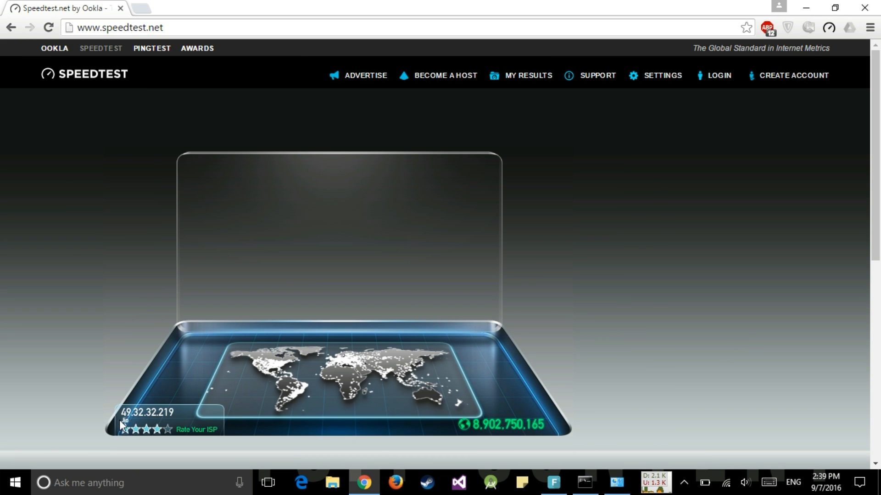
{"action": "mouse_move", "coordinate": [861, 111]}
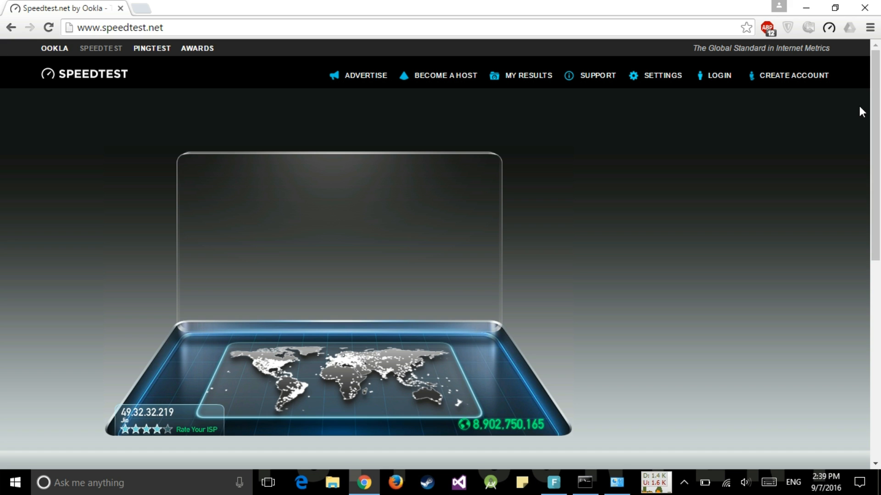